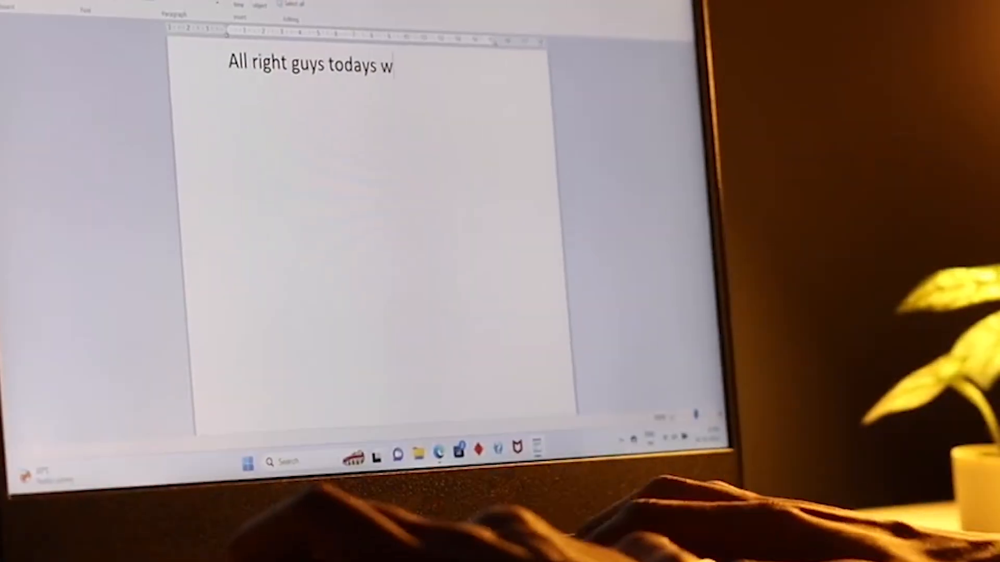
{"action": "type", "text": "e haveb"}
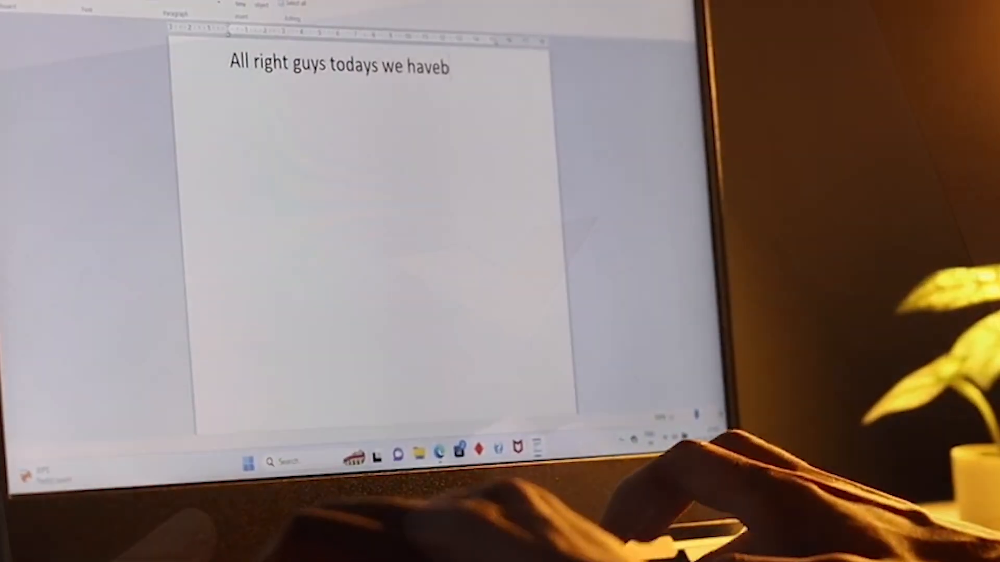